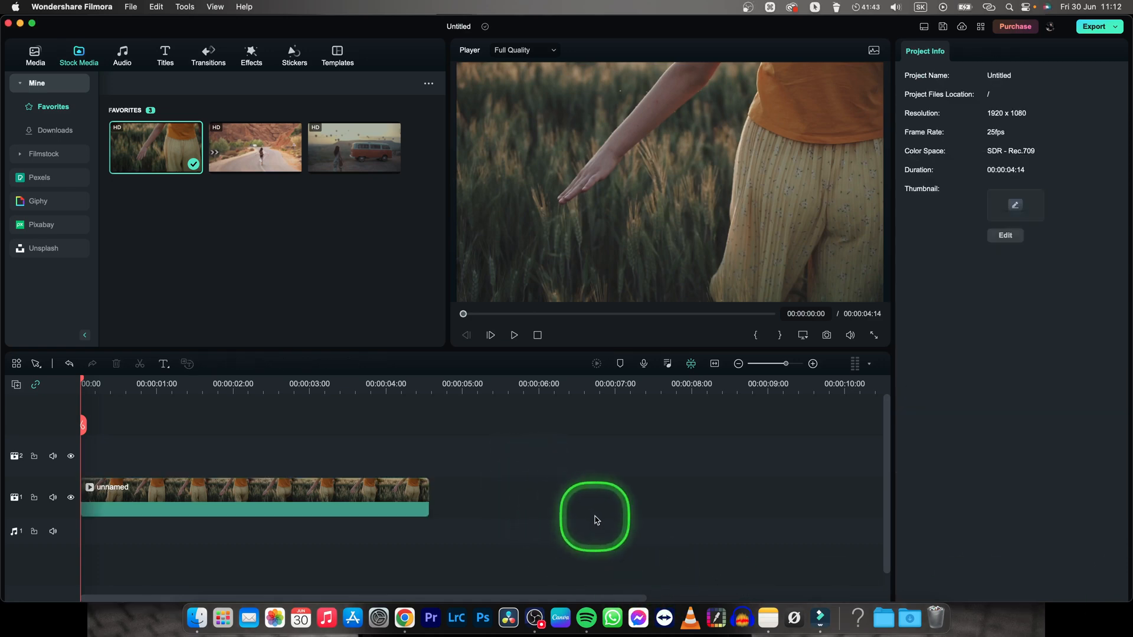
Play and pause the preview to park the playhead at the 00:00:03:00 mark.
left_click(513, 334)
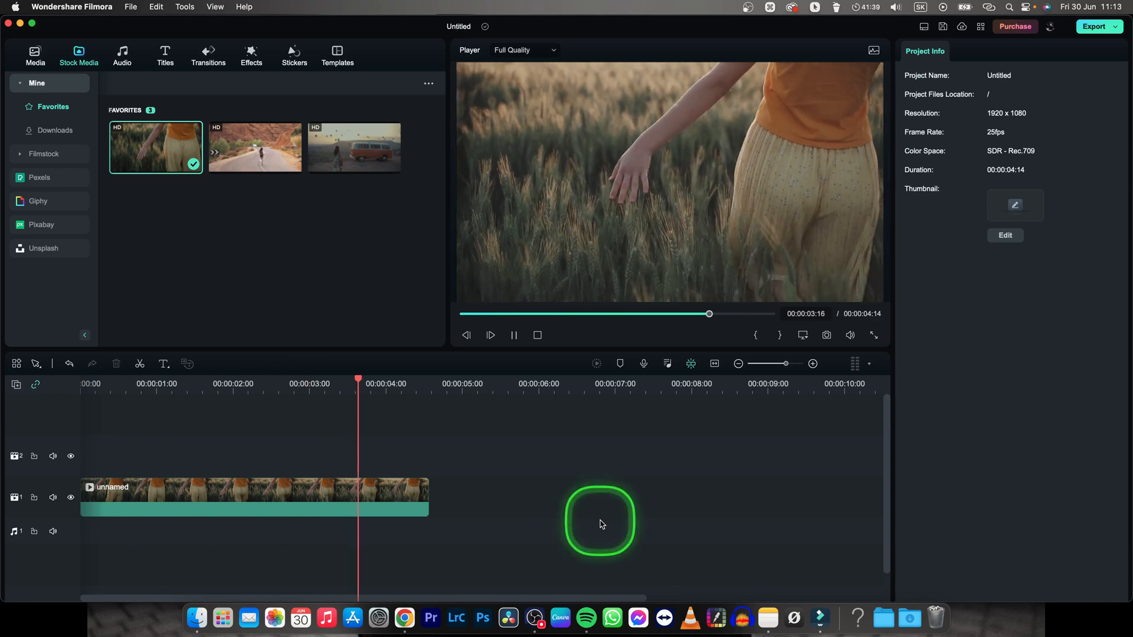
key("space")
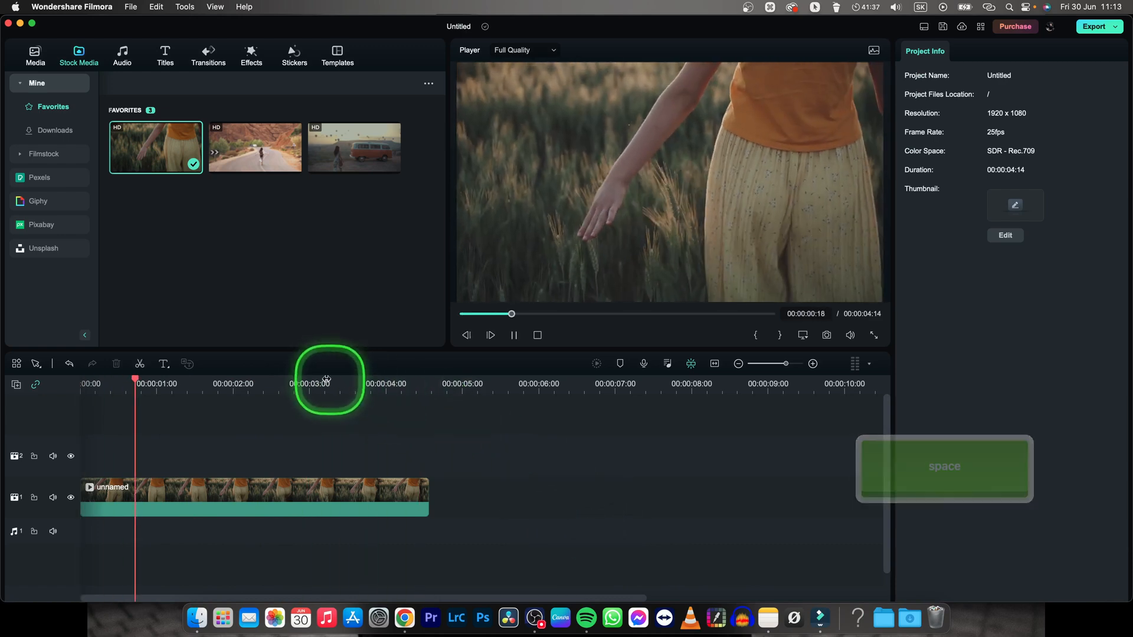
key("space")
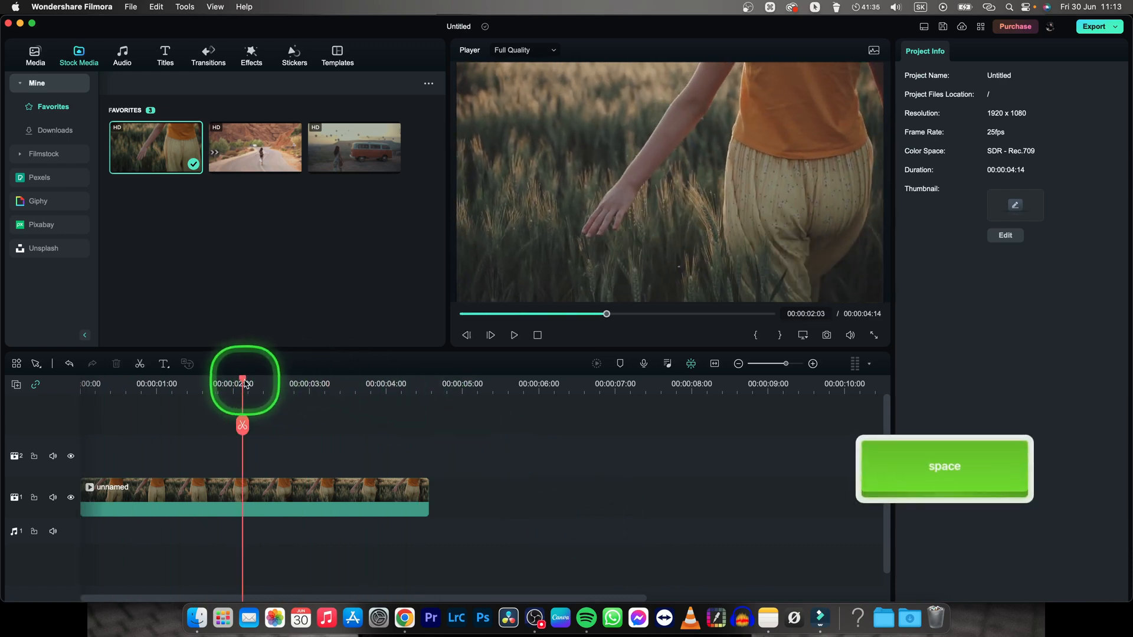
key("space")
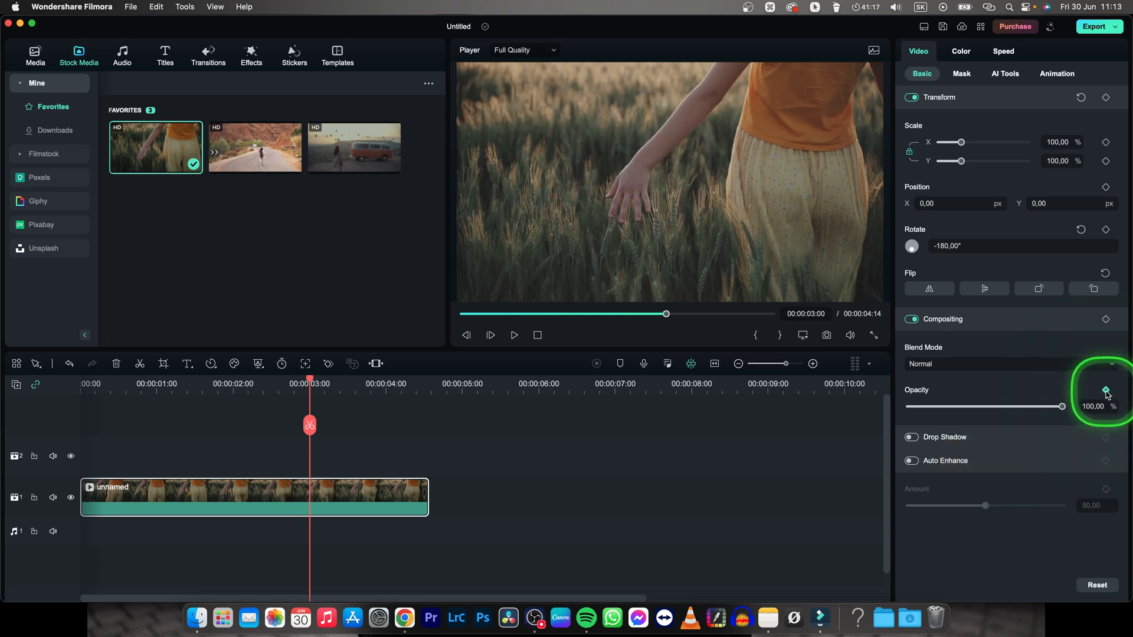
Add an Opacity keyframe at 100% three seconds into the clip.
left_click(1106, 390)
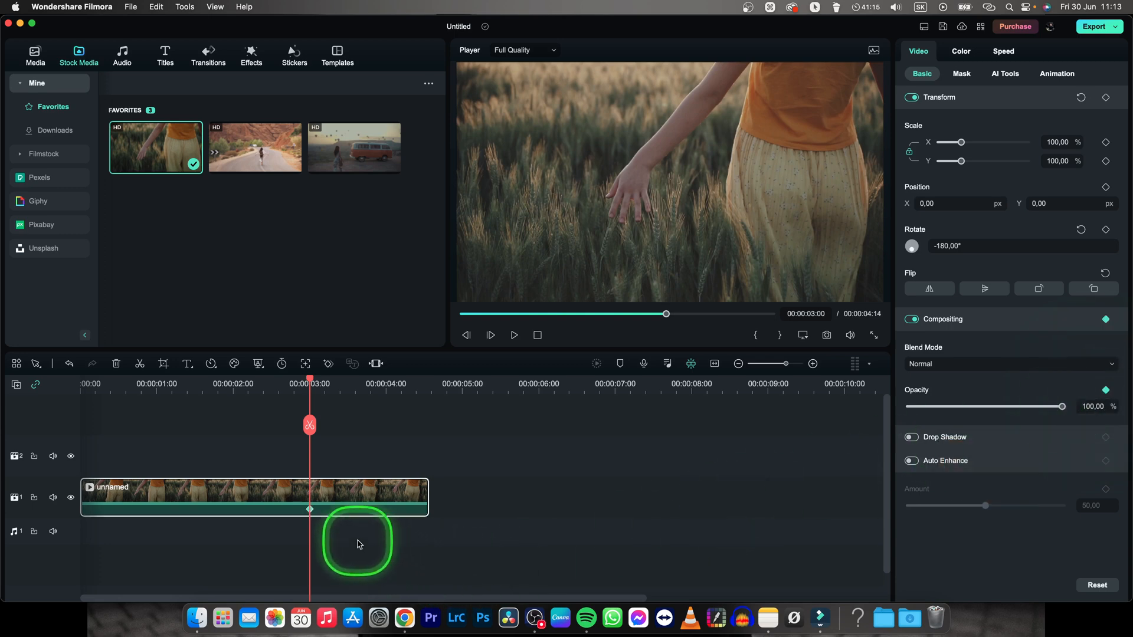
mouse_move(309, 513)
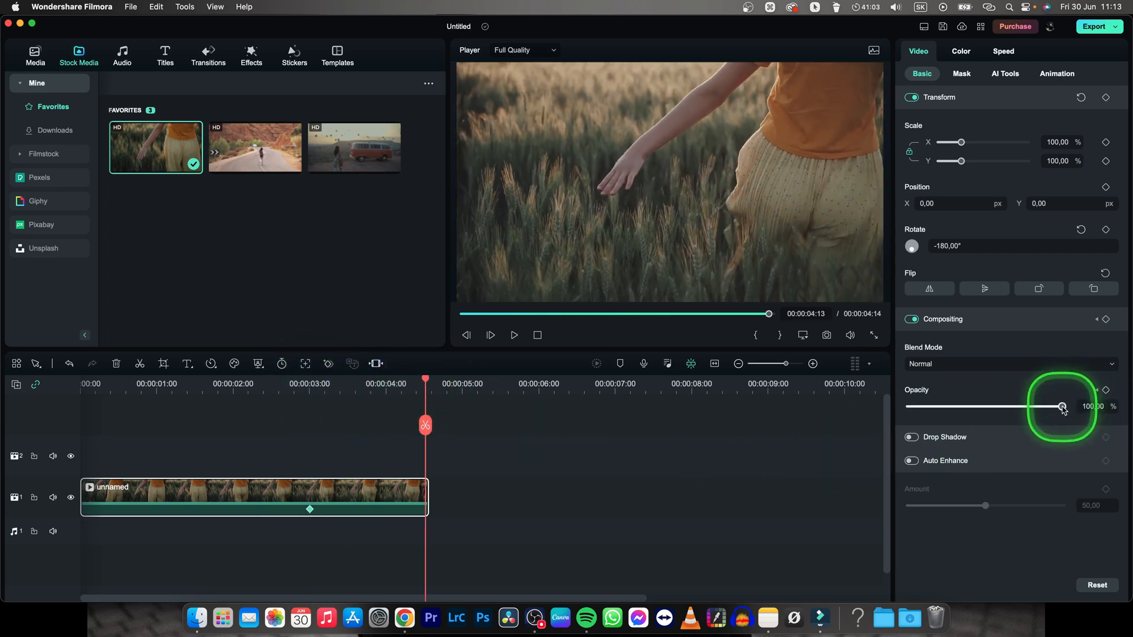
Drag Opacity down to 0% at the clip end, creating the fade-out keyframe.
left_click_drag(1062, 406, 909, 406)
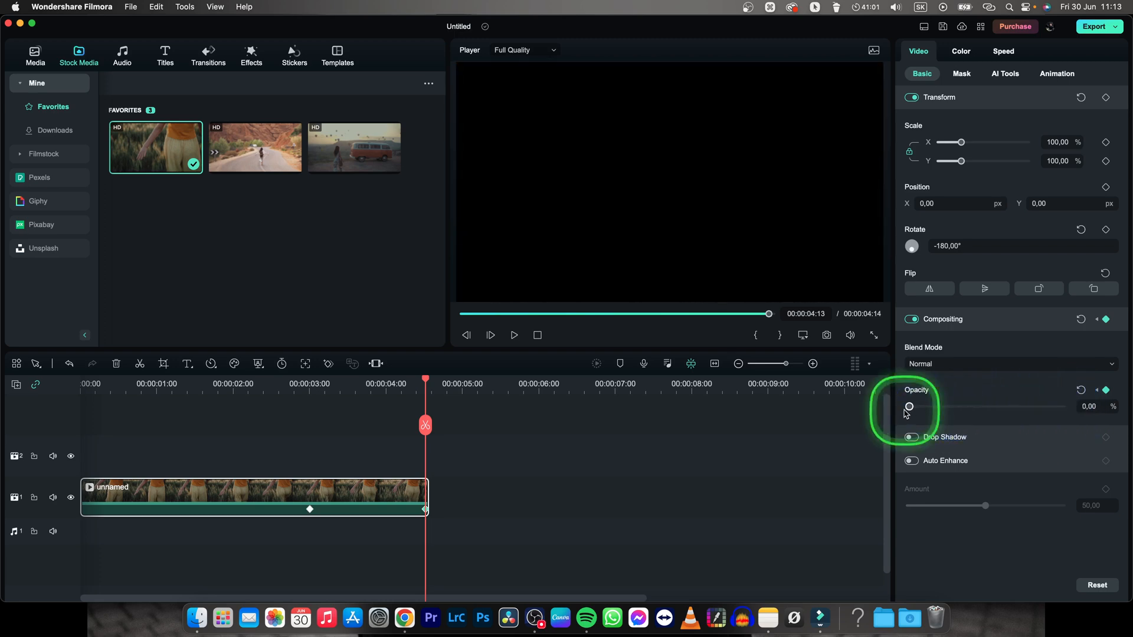